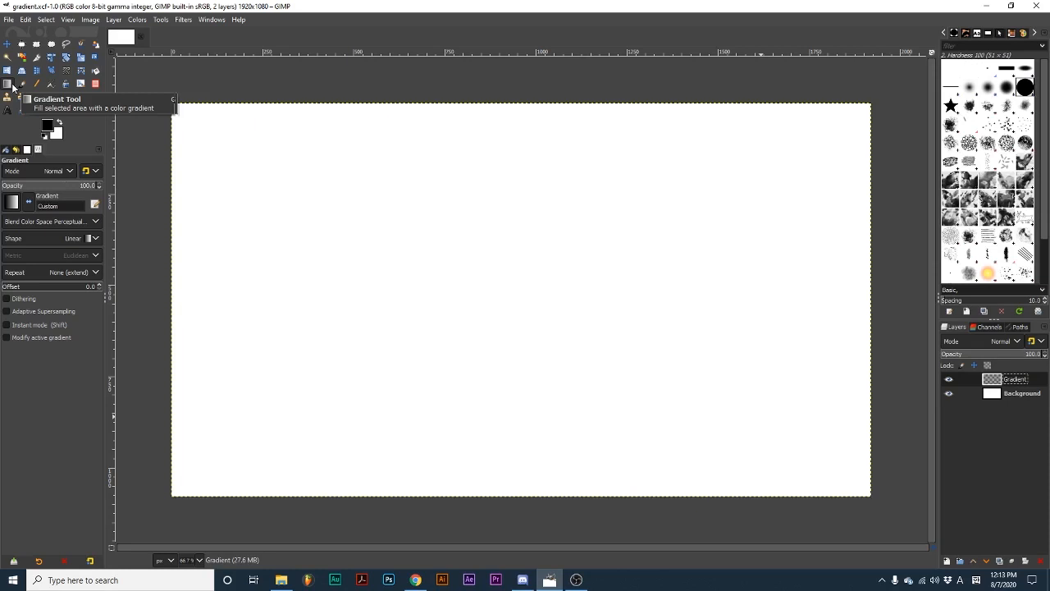
# - Select the Gradient tool with a purple foreground and blue background colour
pyautogui.click(12, 202)
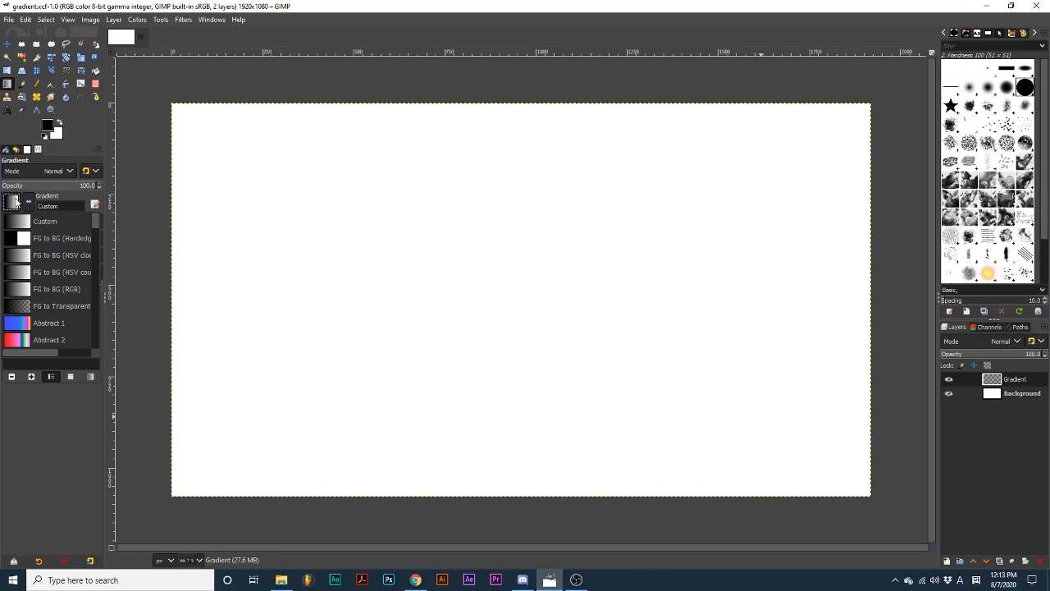
pyautogui.moveTo(37, 311)
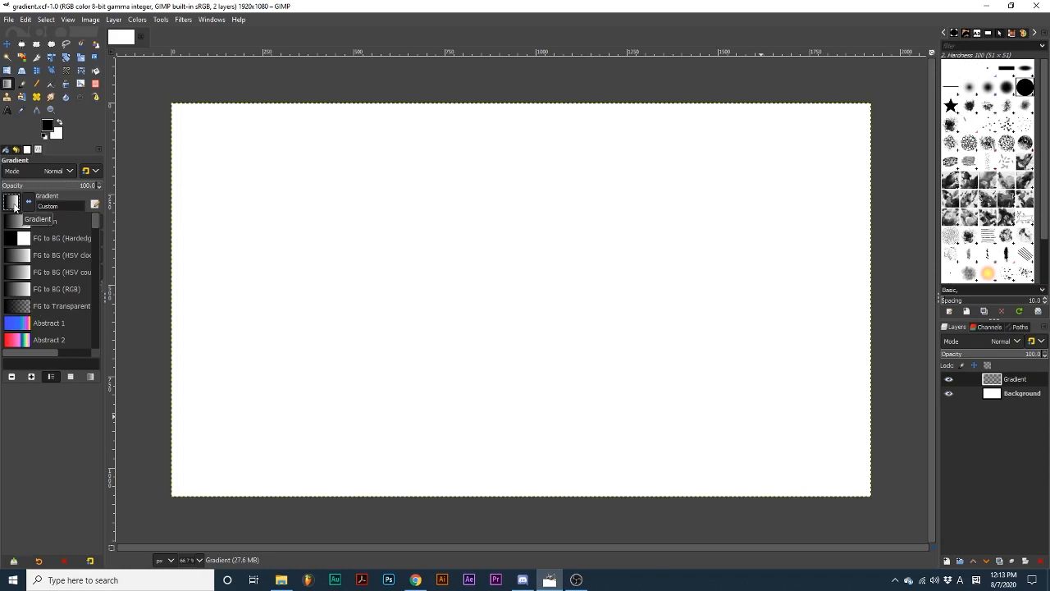
pyautogui.click(47, 123)
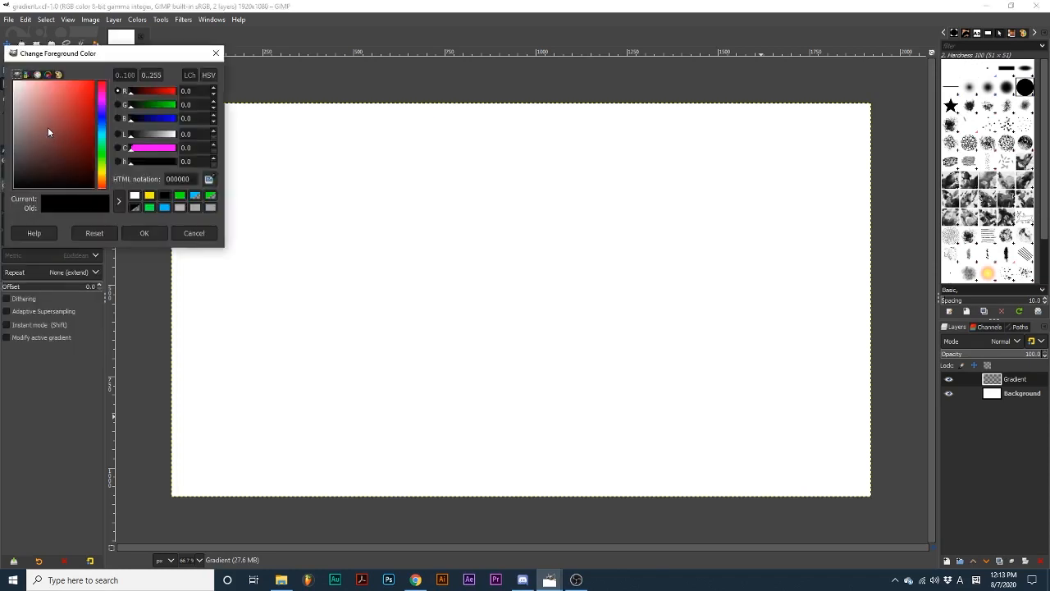
pyautogui.click(143, 233)
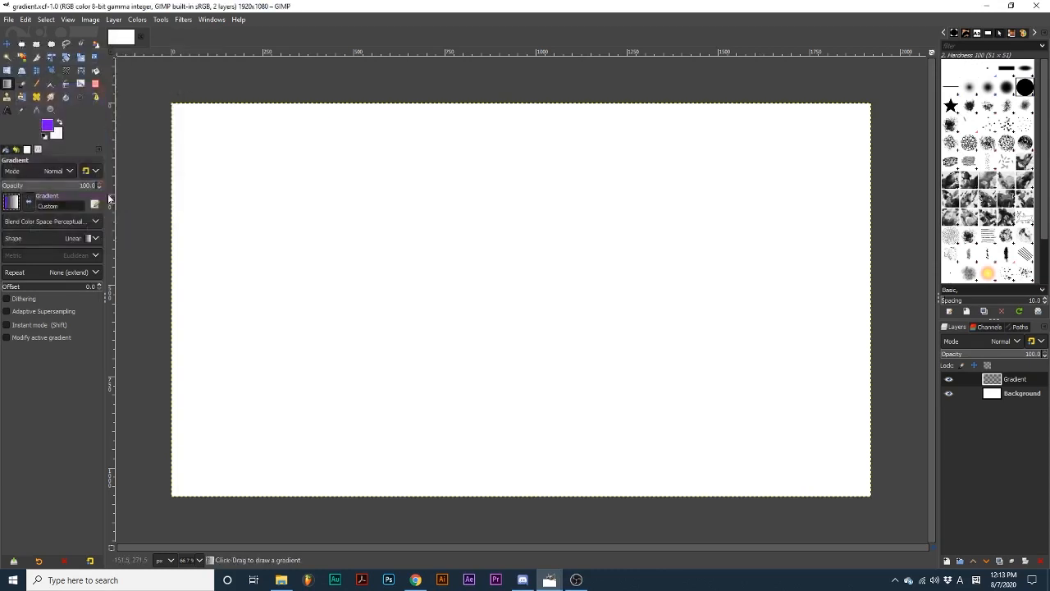
pyautogui.click(55, 129)
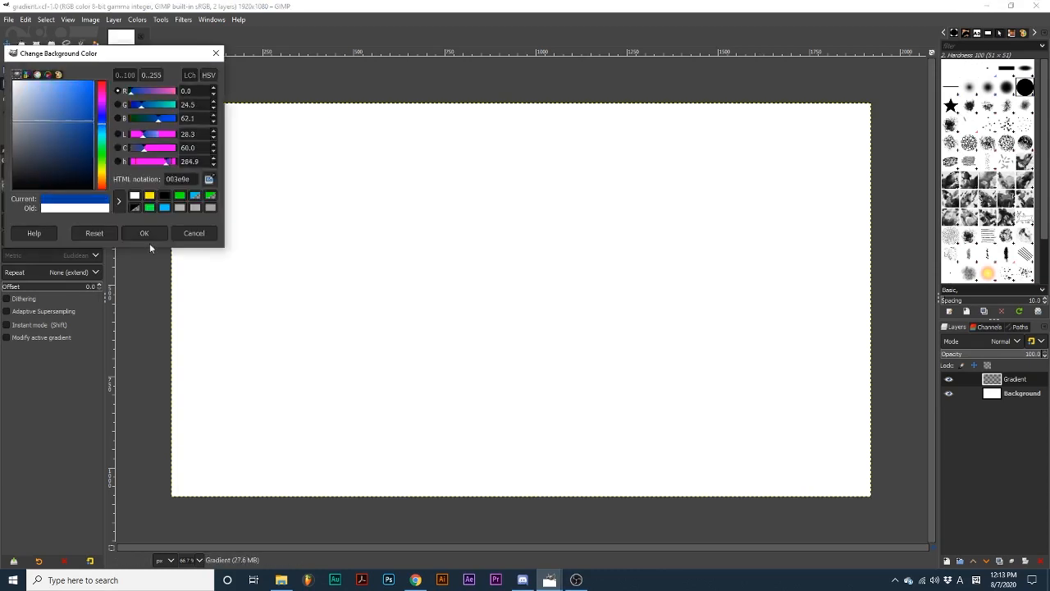
pyautogui.click(143, 233)
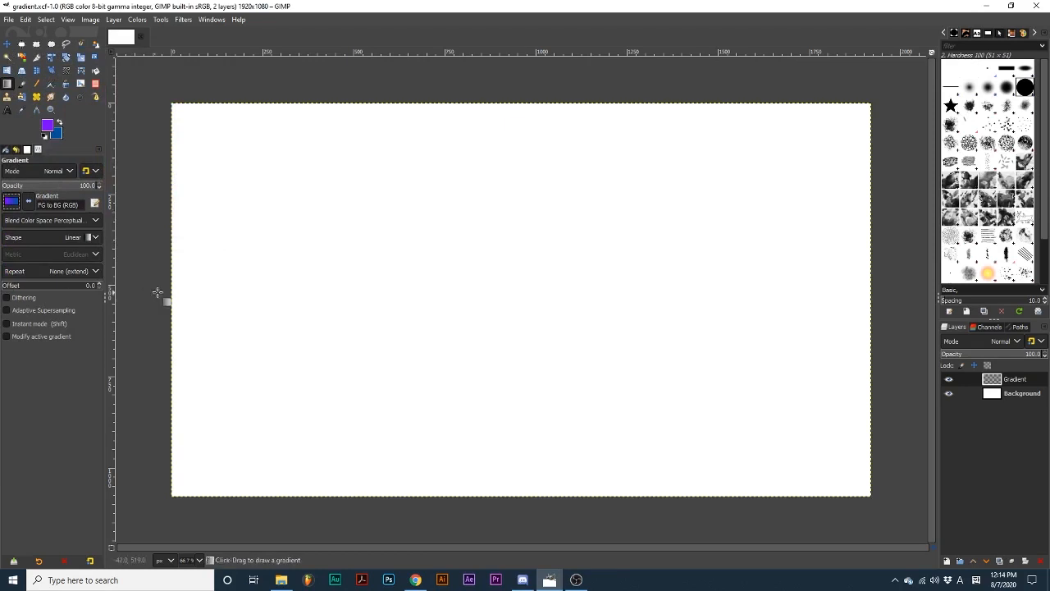
pyautogui.moveTo(167, 302); pyautogui.dragTo(905, 299)
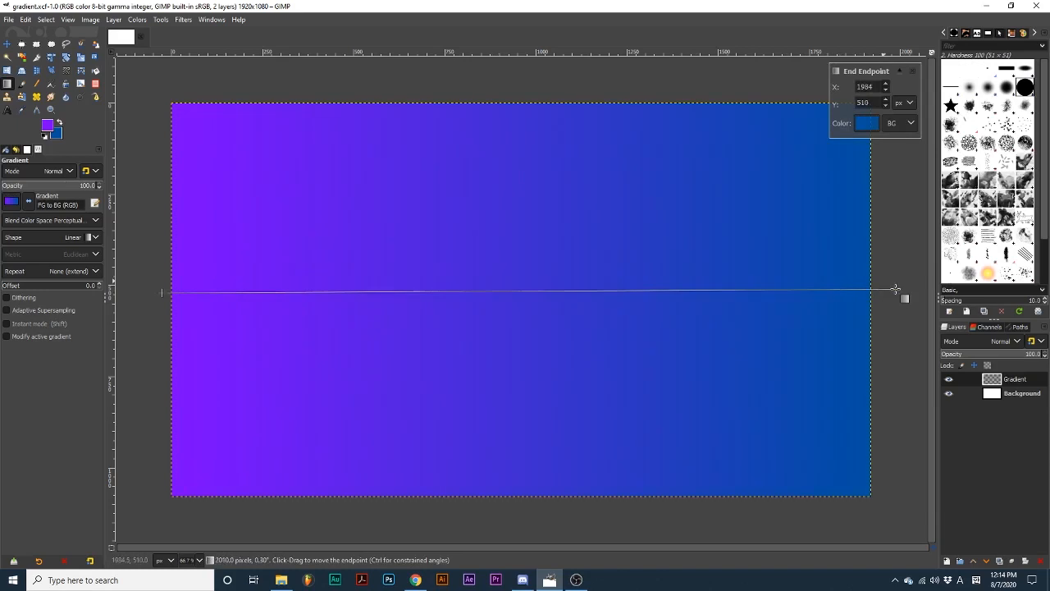
pyautogui.moveTo(897, 288); pyautogui.dragTo(897, 287)
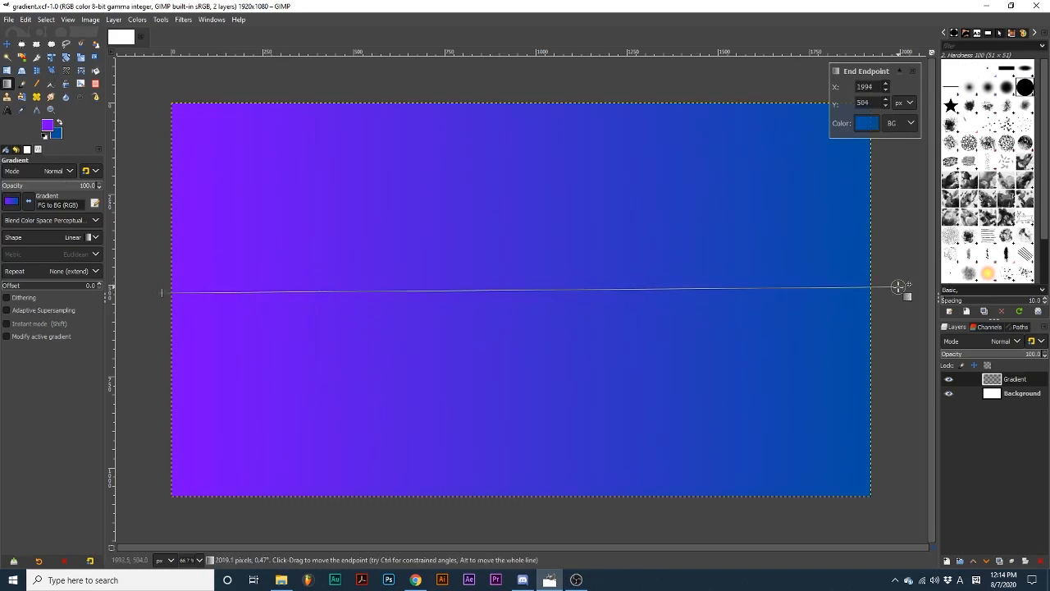
pyautogui.press('Return')
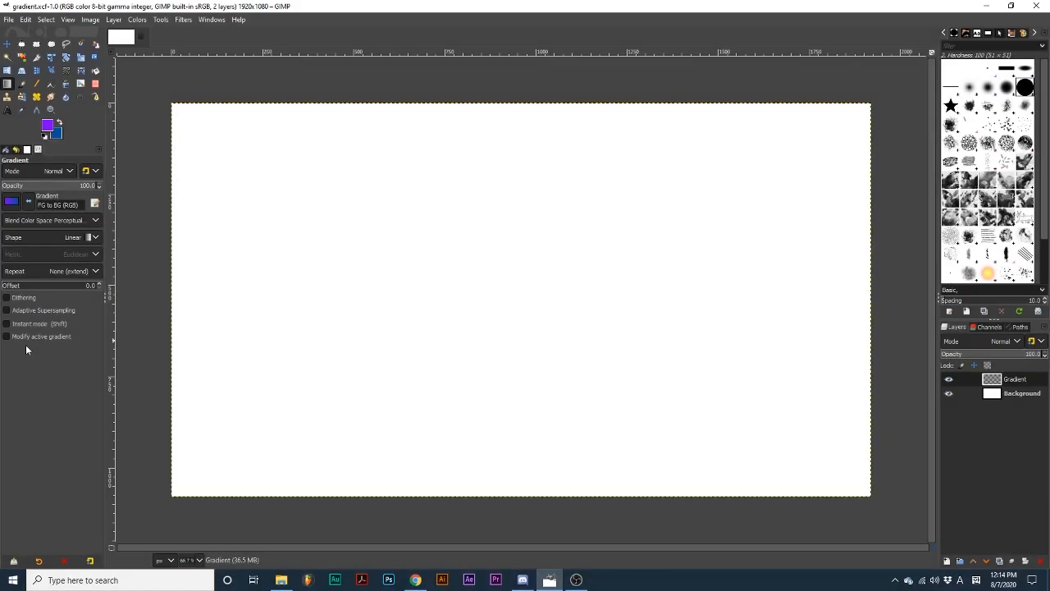
pyautogui.moveTo(144, 279)
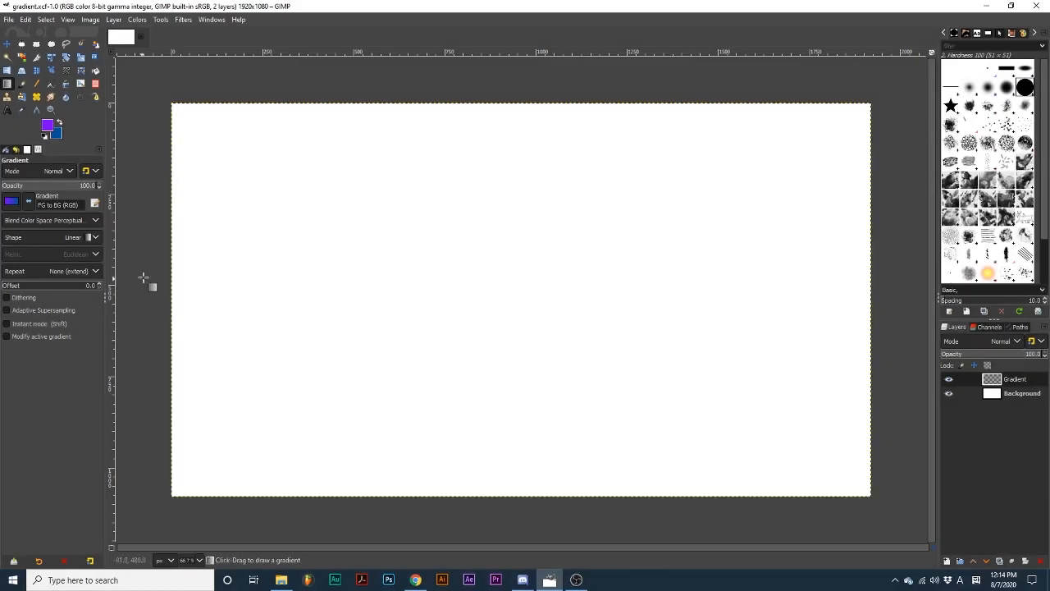
# - Drag a purple-to-blue gradient across the canvas, then angle it from lower left to upper right
pyautogui.moveTo(154, 264); pyautogui.dragTo(344, 270)
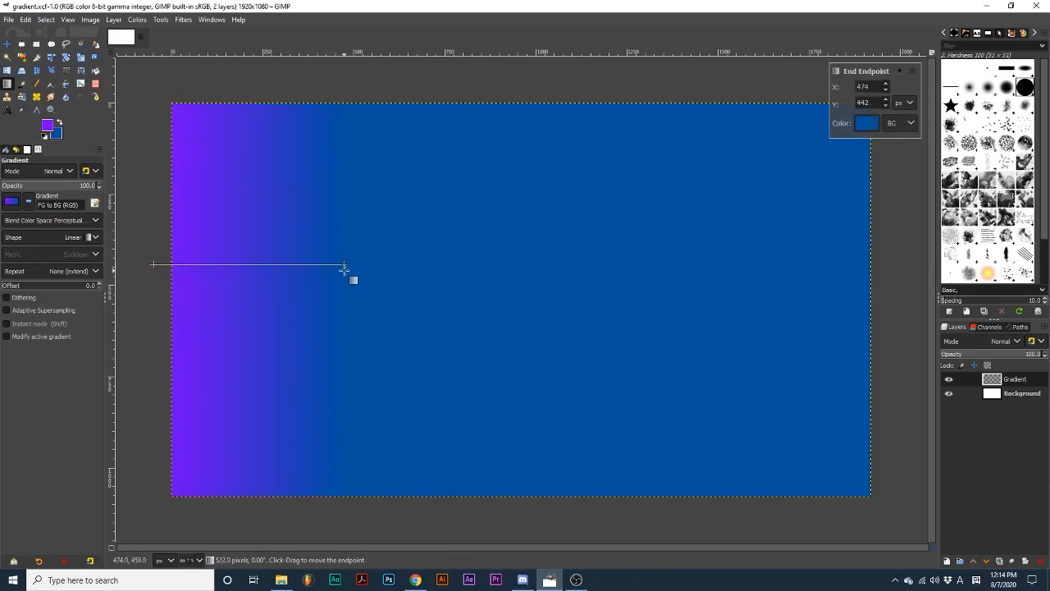
pyautogui.moveTo(344, 269); pyautogui.dragTo(394, 269)
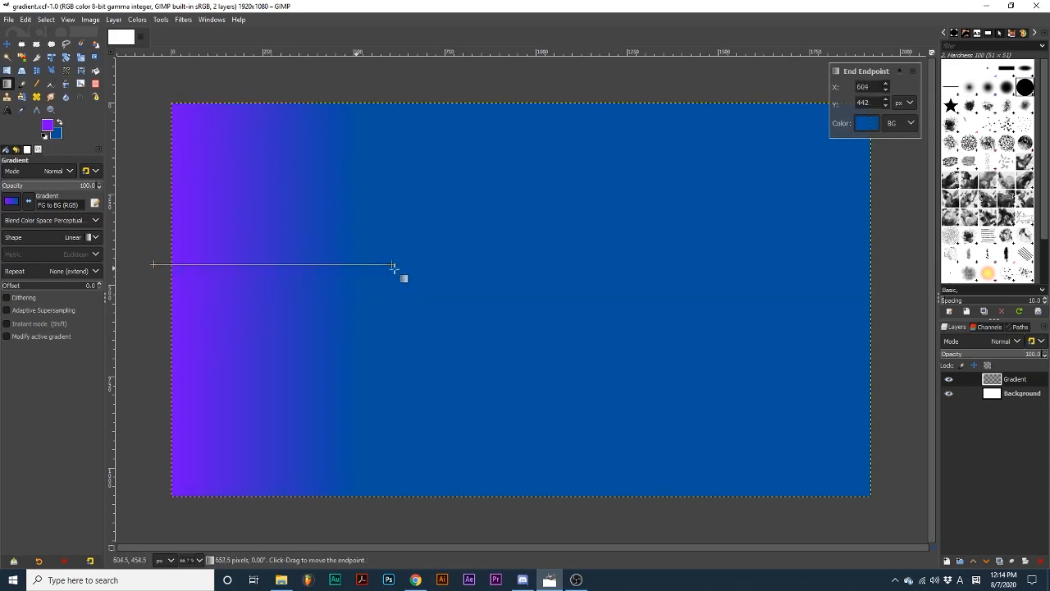
pyautogui.moveTo(394, 265); pyautogui.dragTo(878, 264)
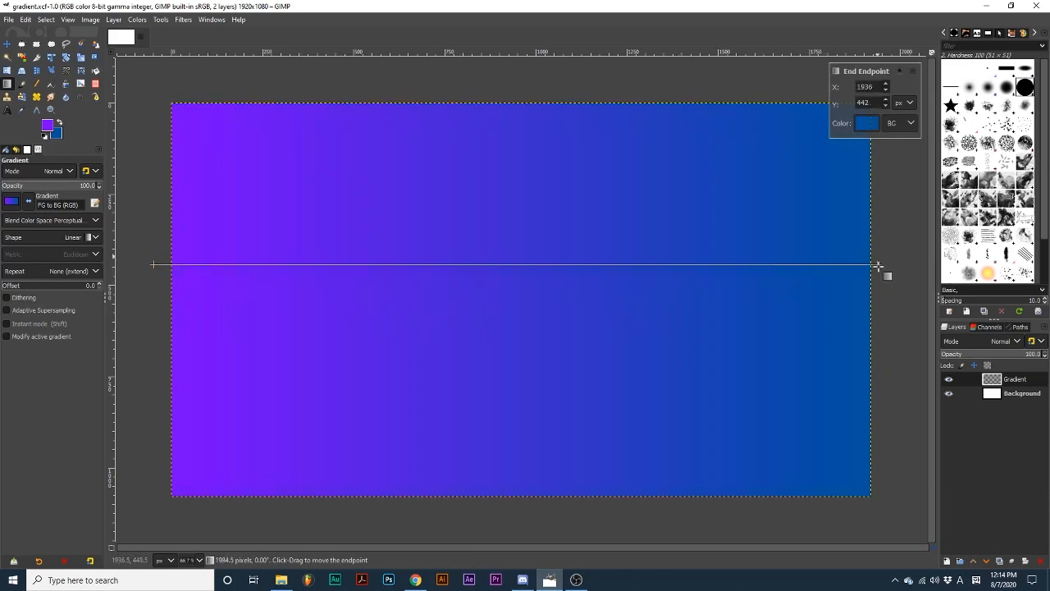
pyautogui.moveTo(880, 265); pyautogui.dragTo(888, 265)
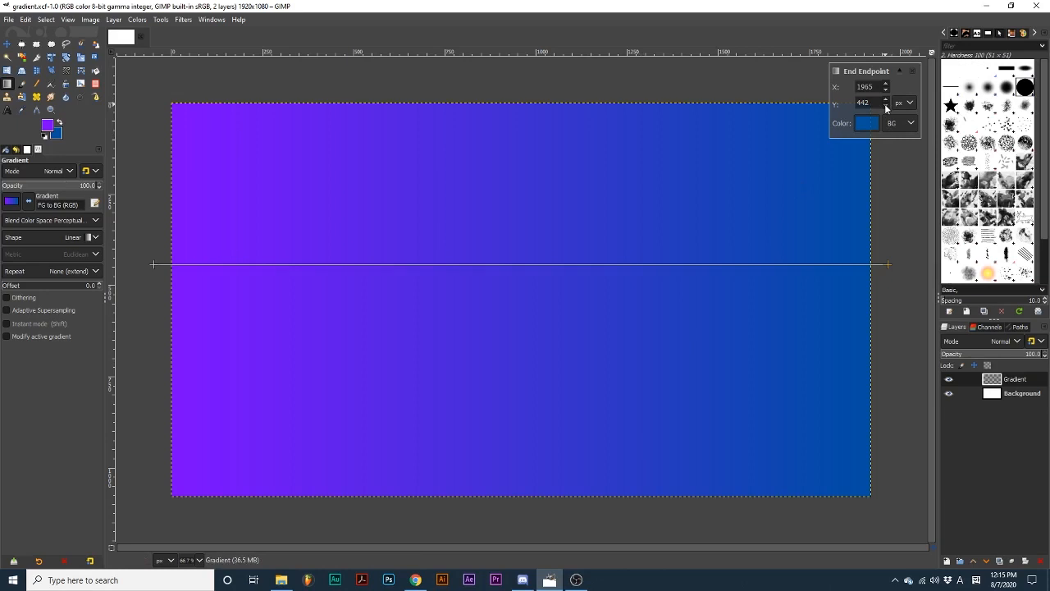
pyautogui.moveTo(888, 263)
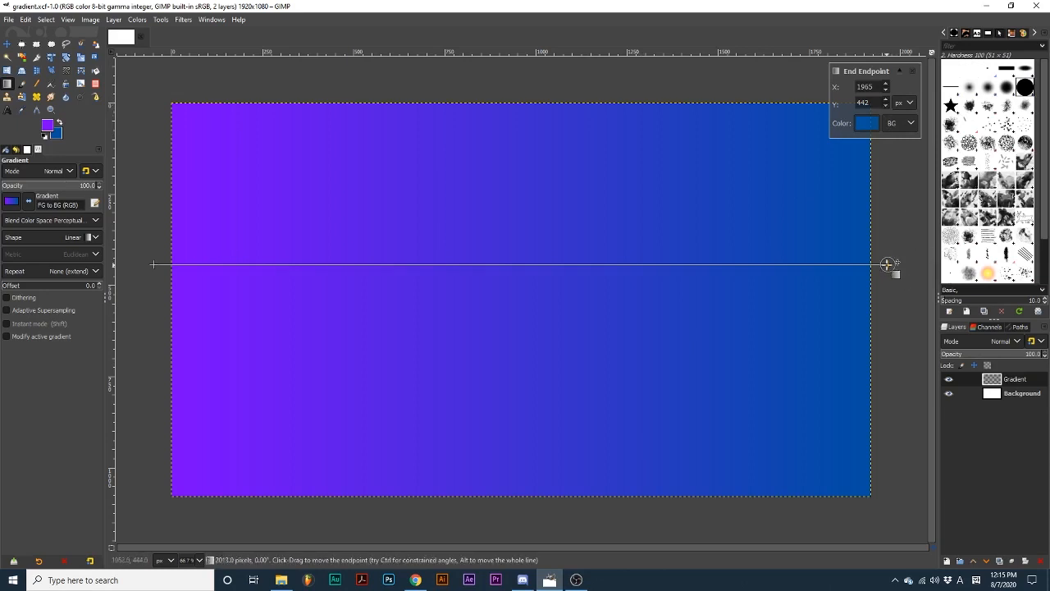
pyautogui.moveTo(886, 263); pyautogui.dragTo(808, 189)
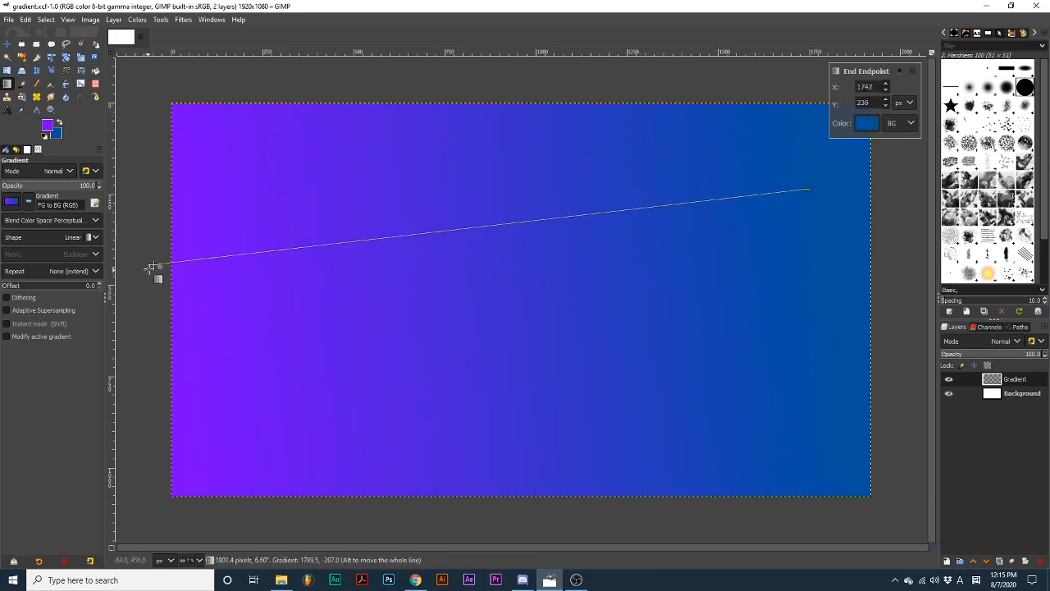
pyautogui.moveTo(160, 267); pyautogui.dragTo(295, 427)
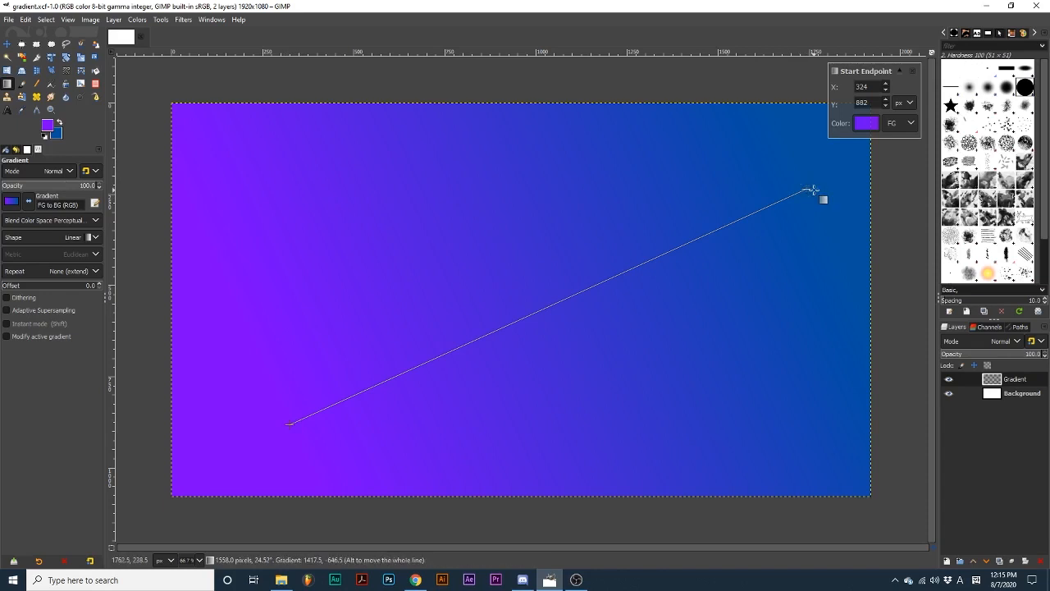
# - Add a colour stop on the gradient line, slide it toward the lower-left start, and select the end point
pyautogui.click(654, 258)
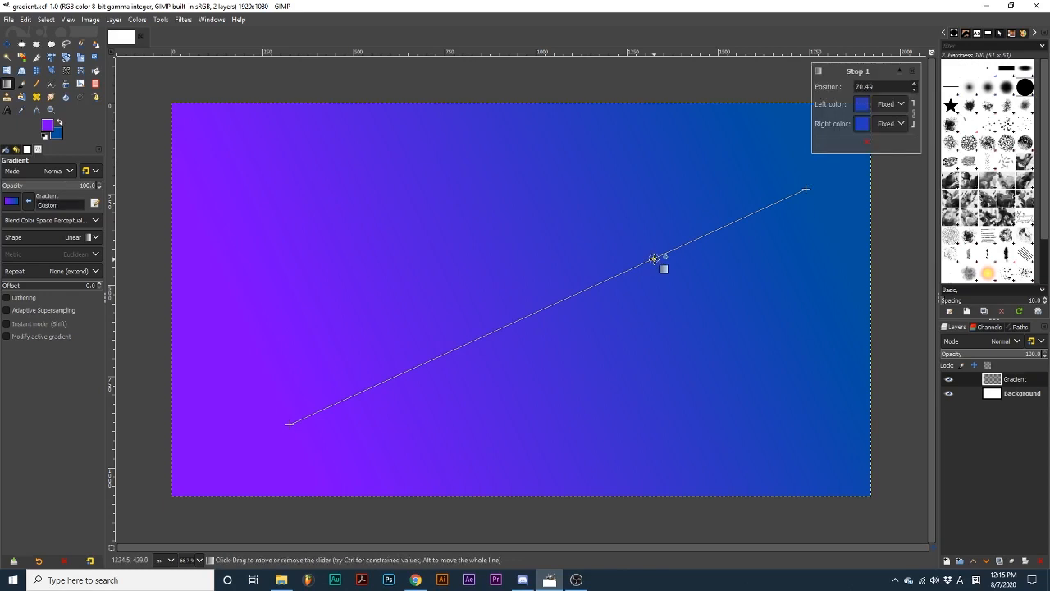
pyautogui.moveTo(654, 259); pyautogui.dragTo(406, 371)
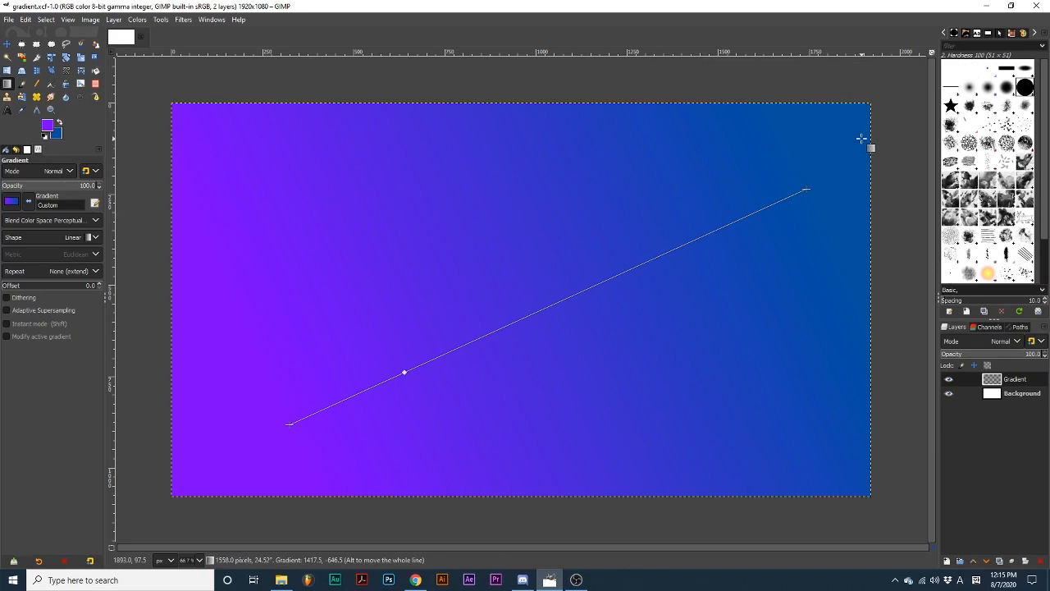
pyautogui.click(806, 188)
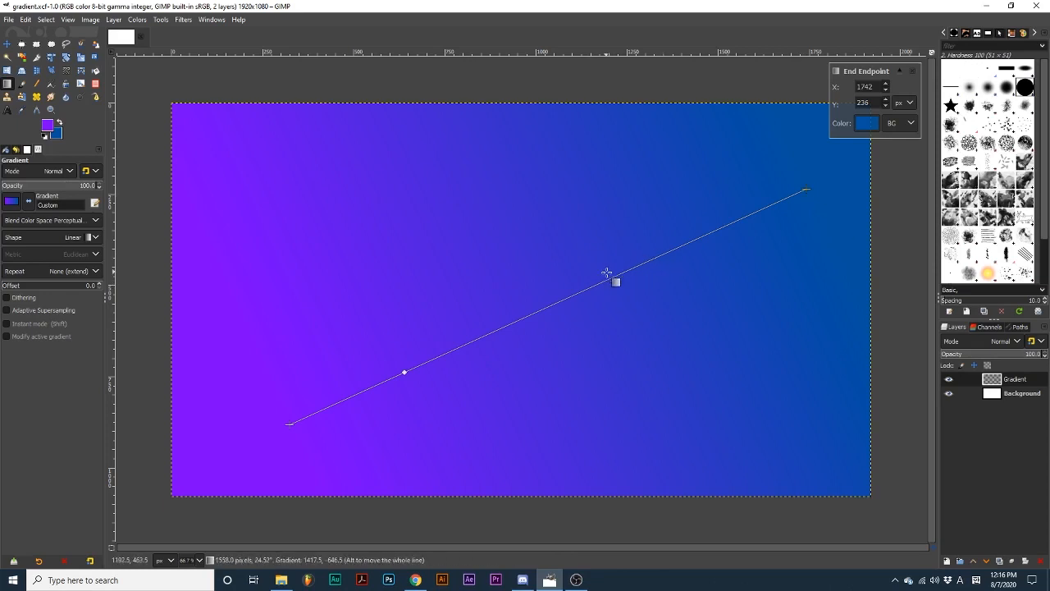
pyautogui.moveTo(608, 286)
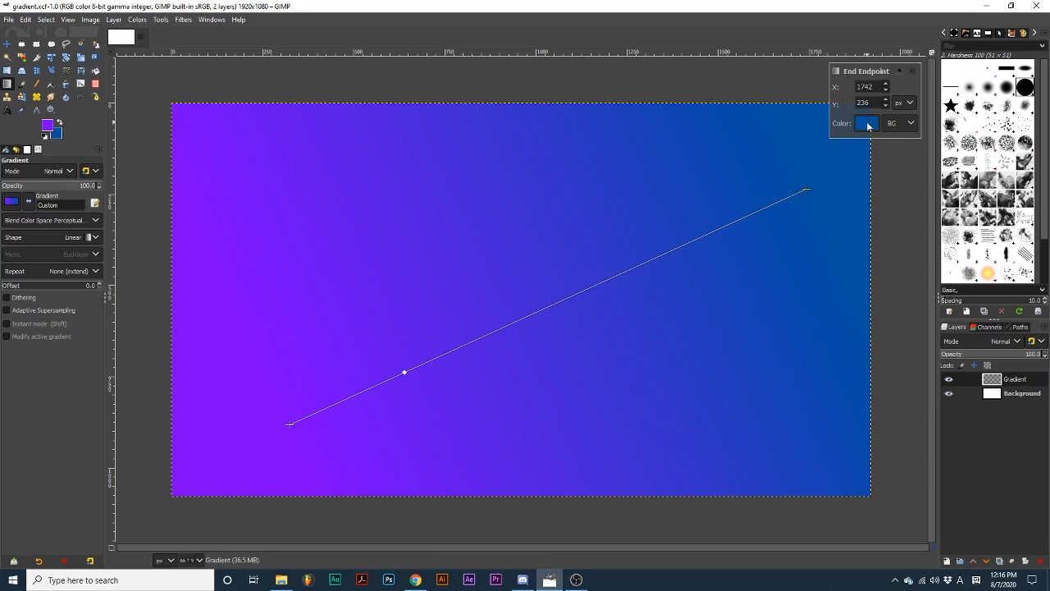
# - Colour the gradient's end point teal and adjust the middle colour stop
pyautogui.click(866, 123)
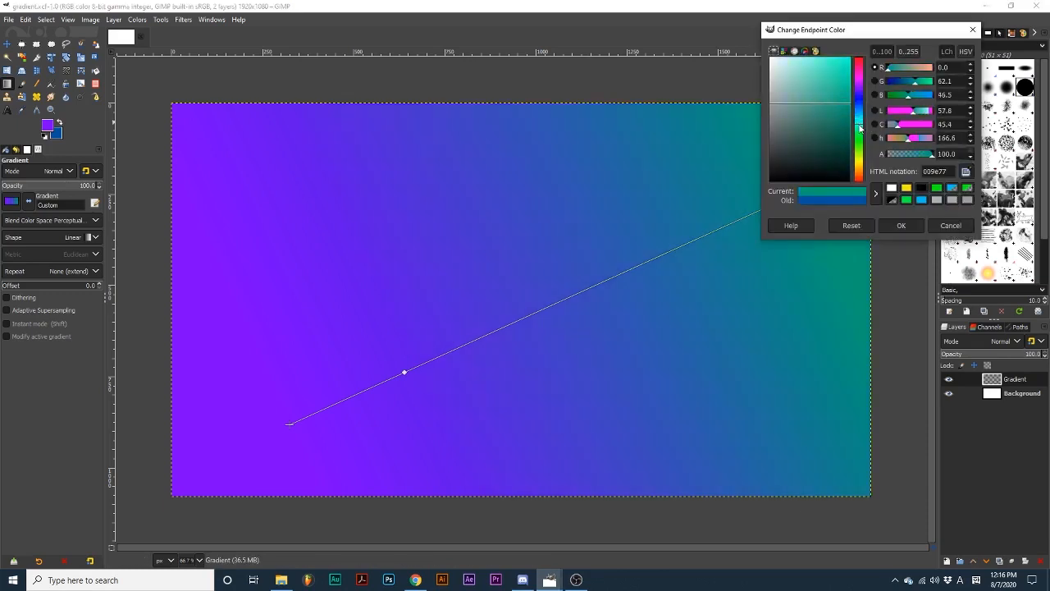
pyautogui.click(901, 225)
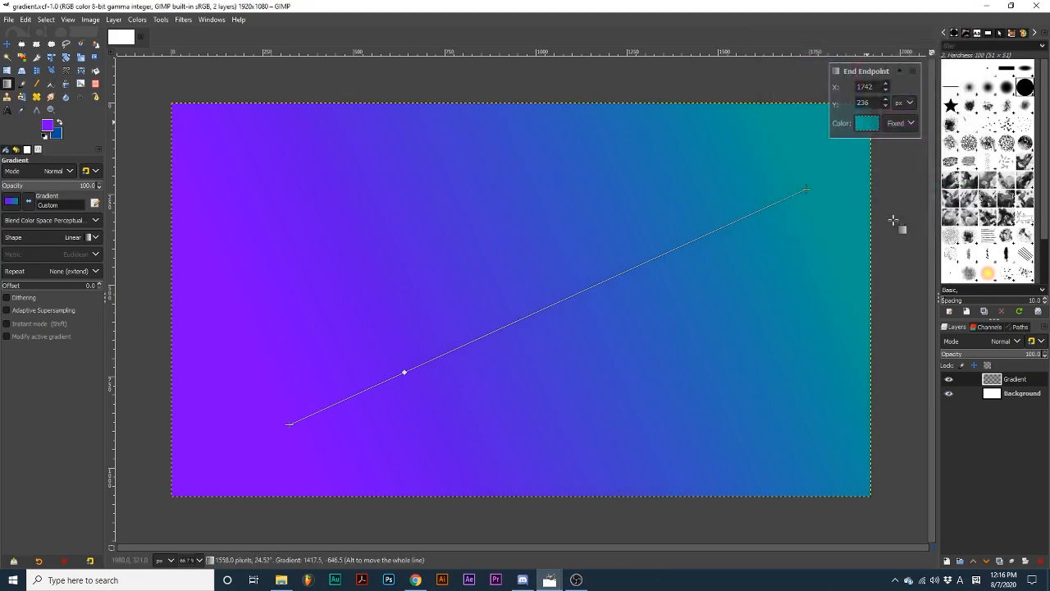
pyautogui.moveTo(820, 192)
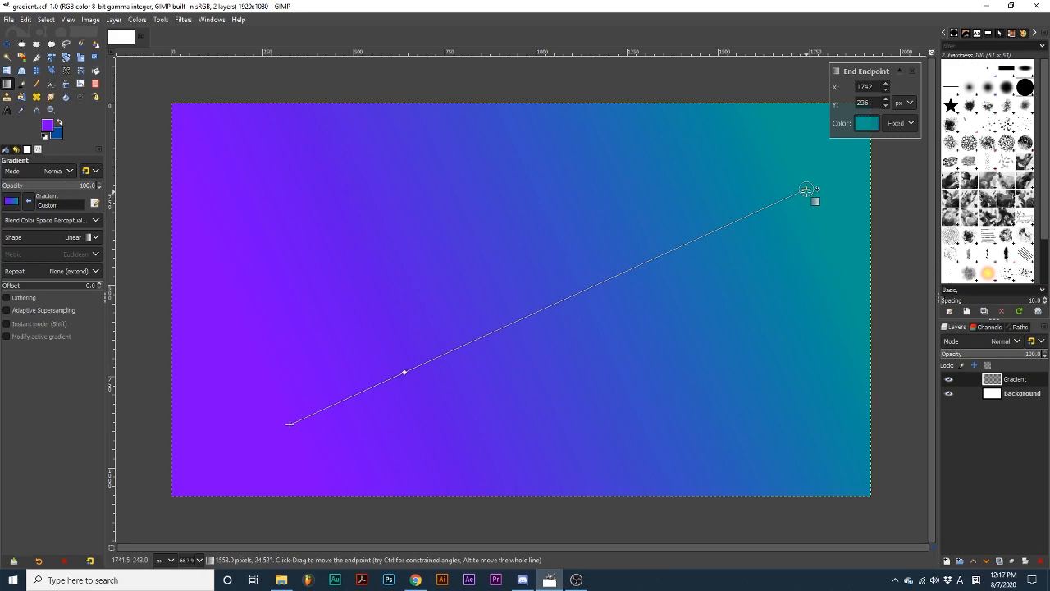
pyautogui.click(403, 372)
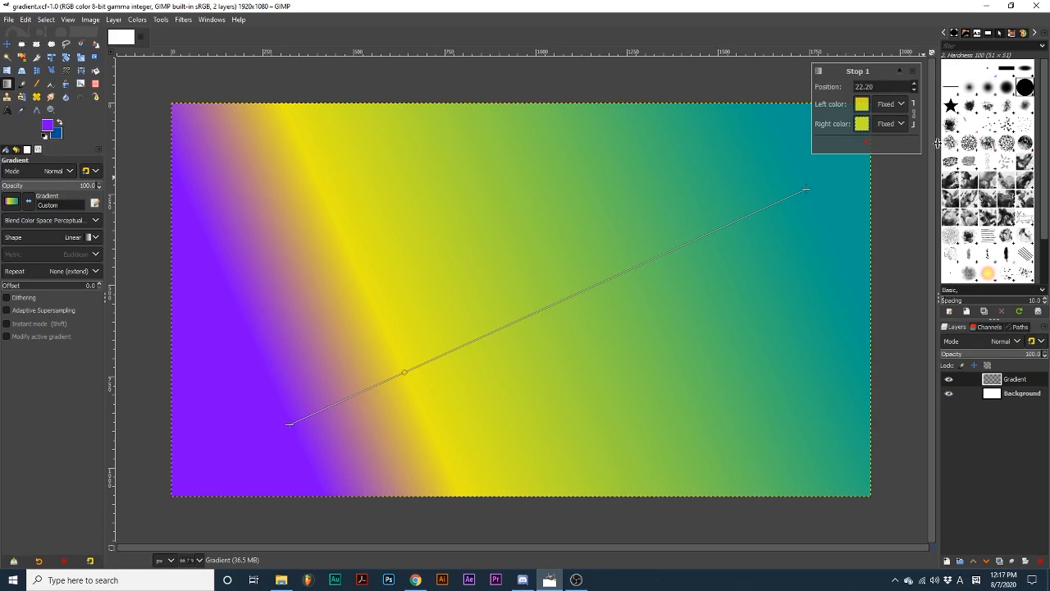
pyautogui.moveTo(917, 118)
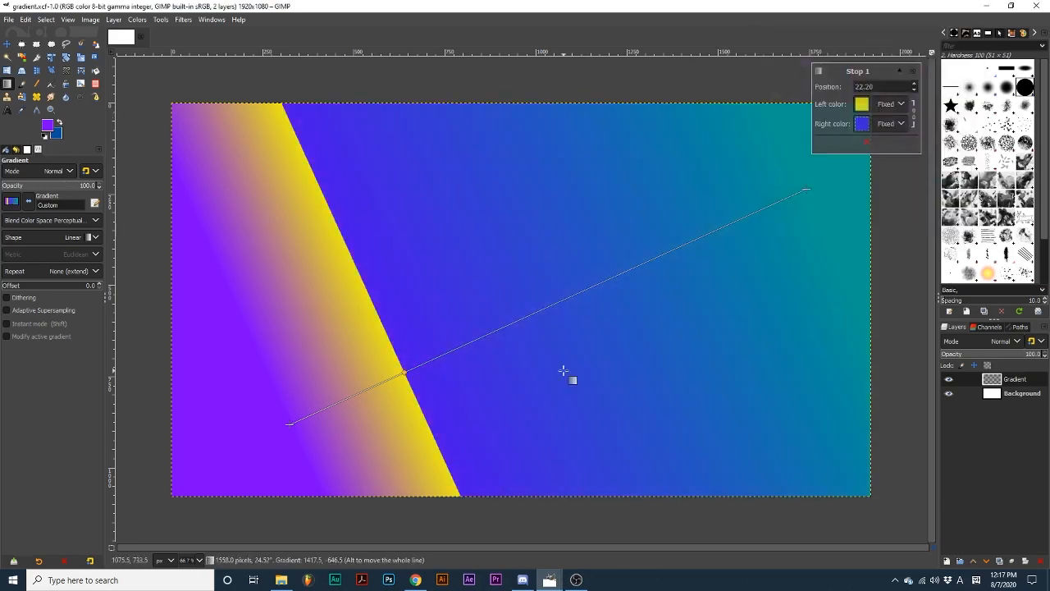
pyautogui.moveTo(563, 371); pyautogui.dragTo(422, 354)
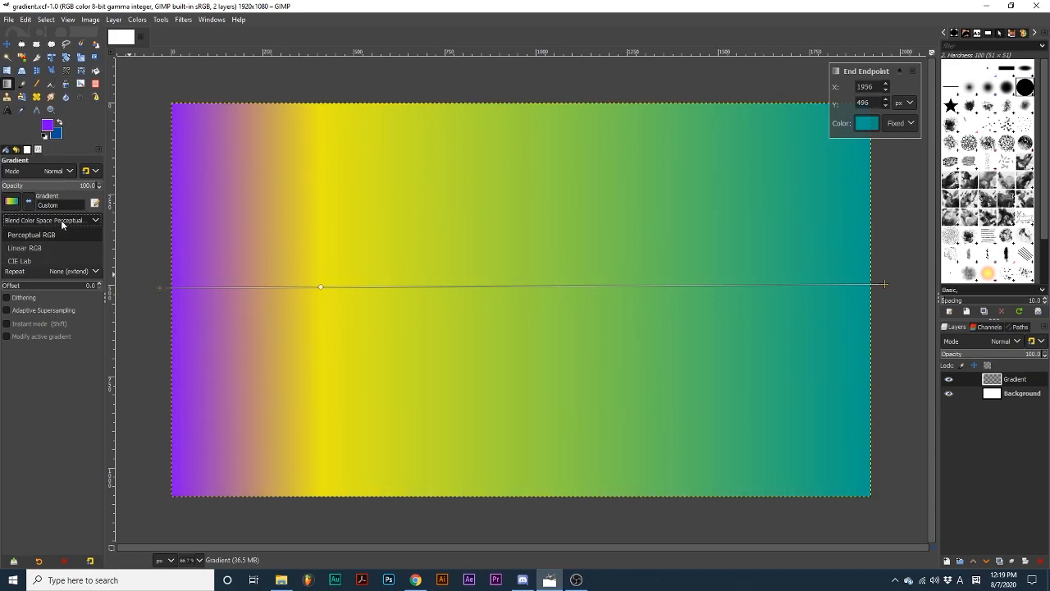
pyautogui.moveTo(60, 244)
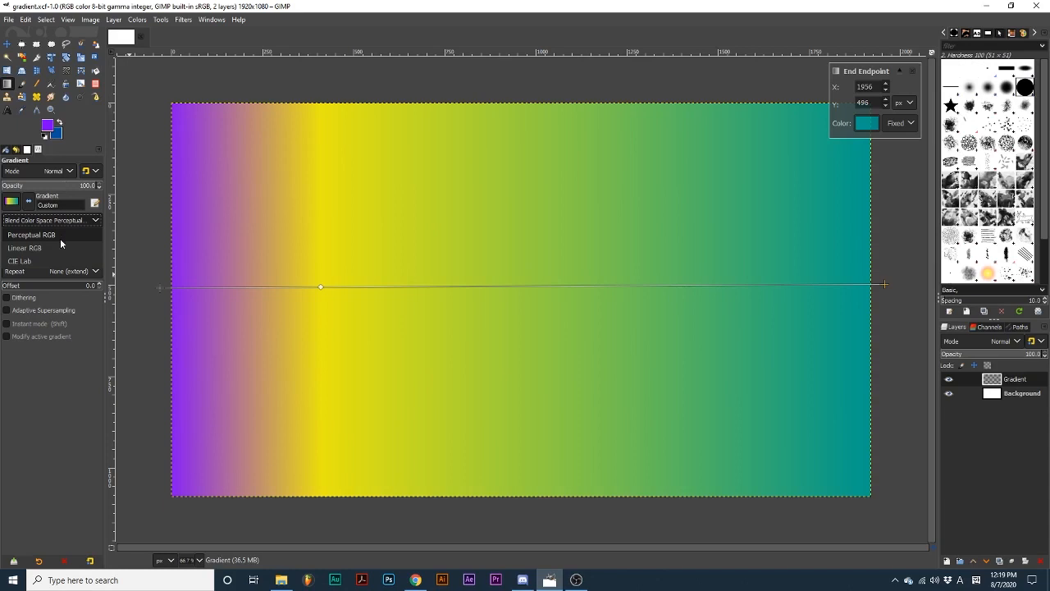
pyautogui.moveTo(55, 253)
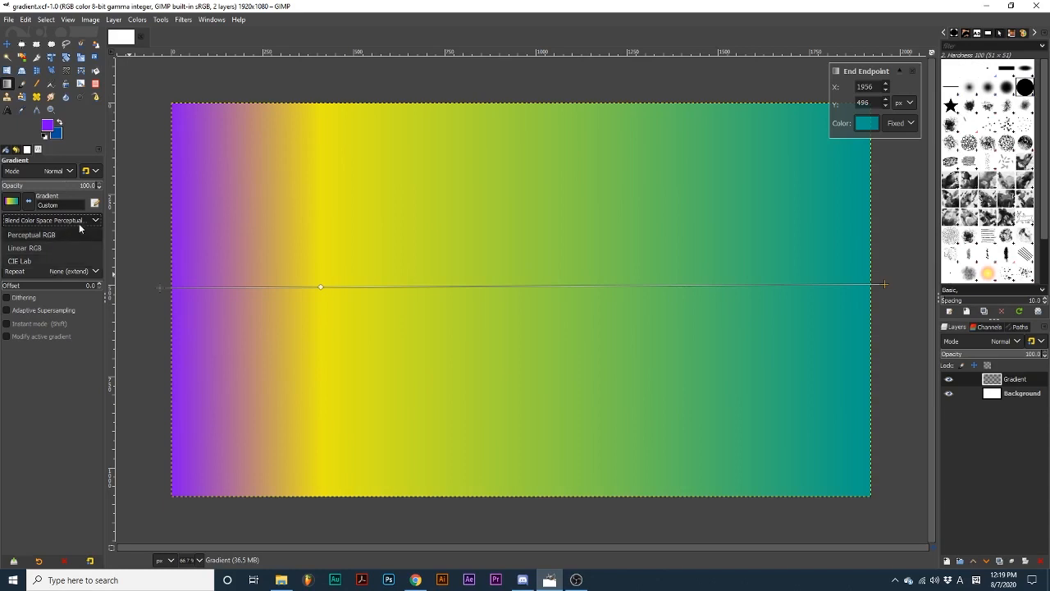
# - Keep Perceptual RGB as the blend color space
pyautogui.click(78, 237)
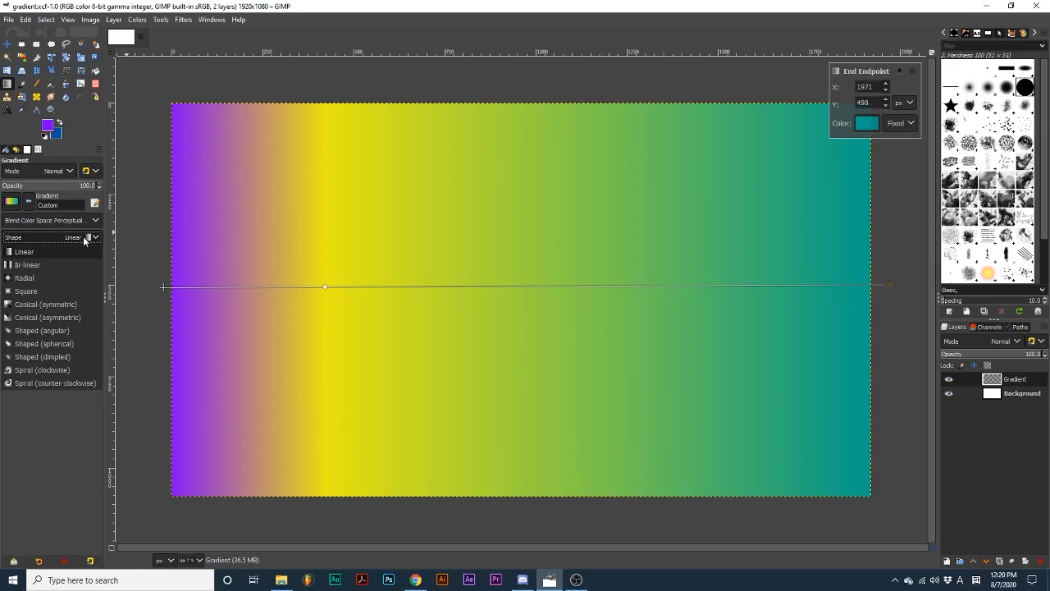
# - Preview a Radial gradient shape, then reopen the shape choices to return to Linear
pyautogui.click(25, 277)
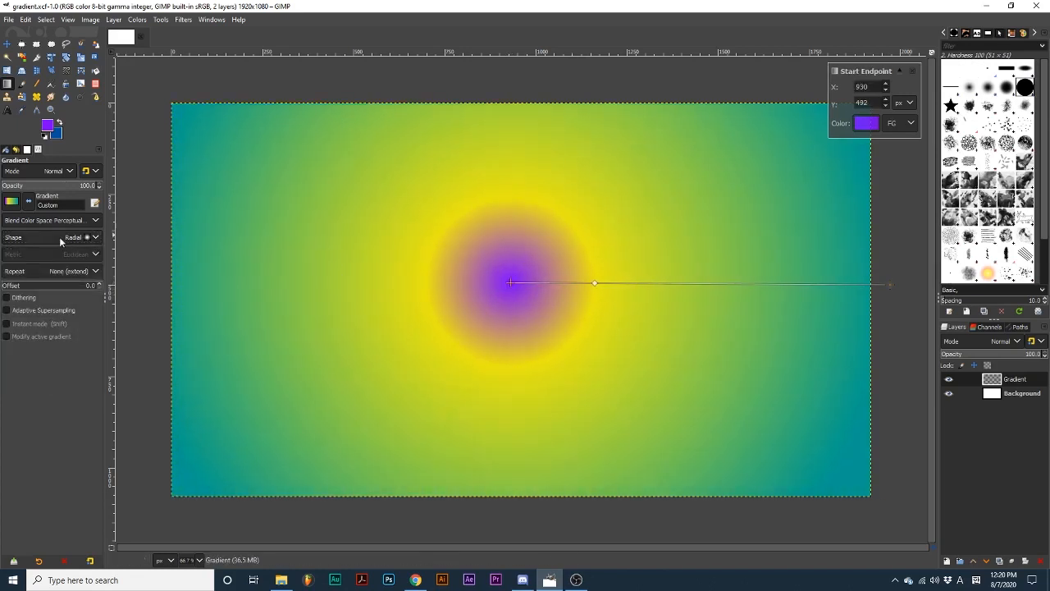
pyautogui.click(49, 369)
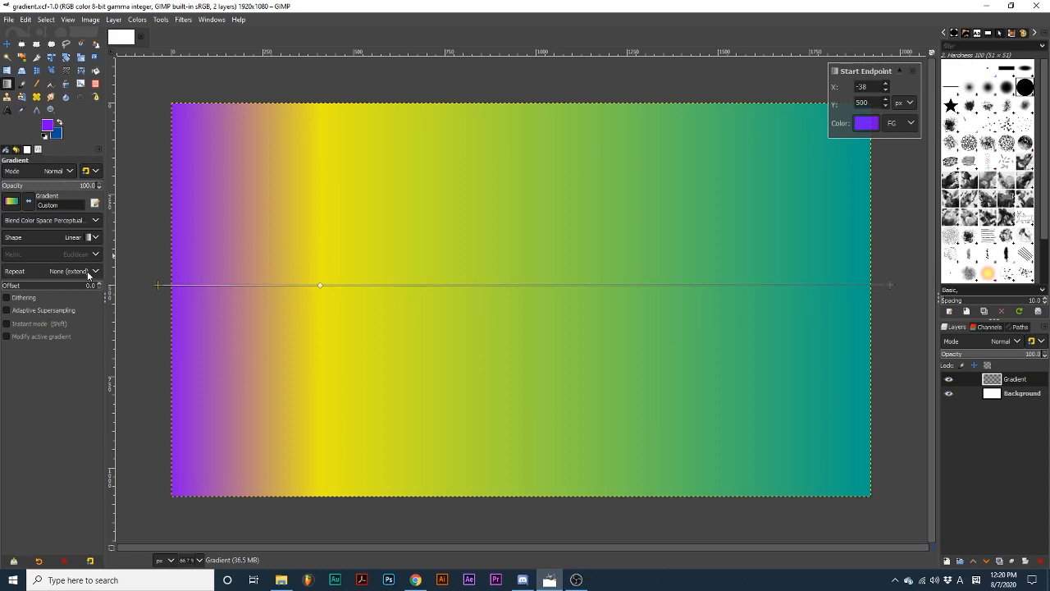
# - Try Sawtooth wave repeat on a shortened gradient line, then reposition its endpoints
pyautogui.click(70, 271)
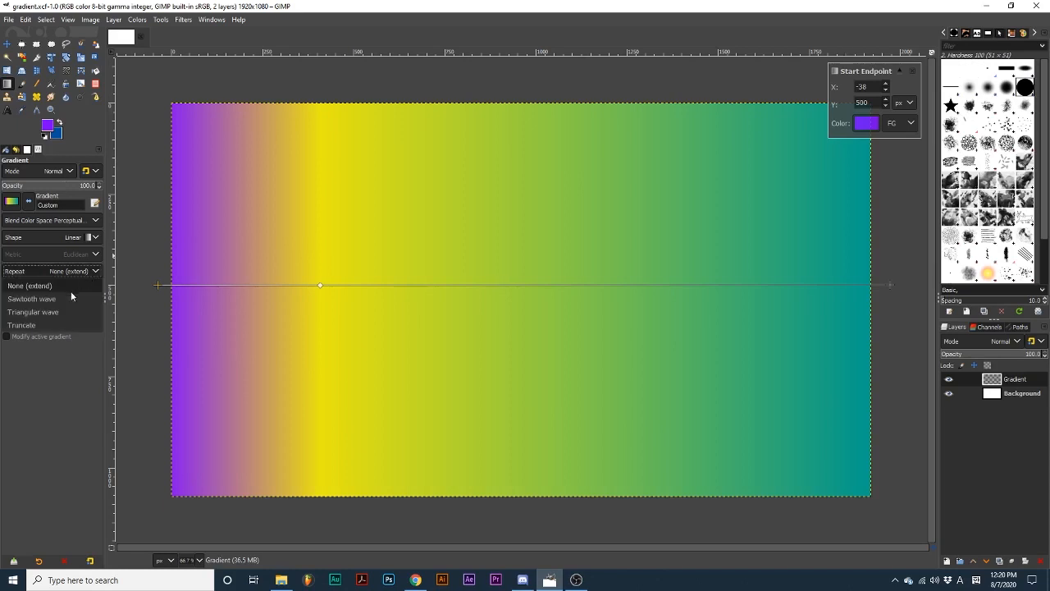
pyautogui.click(30, 297)
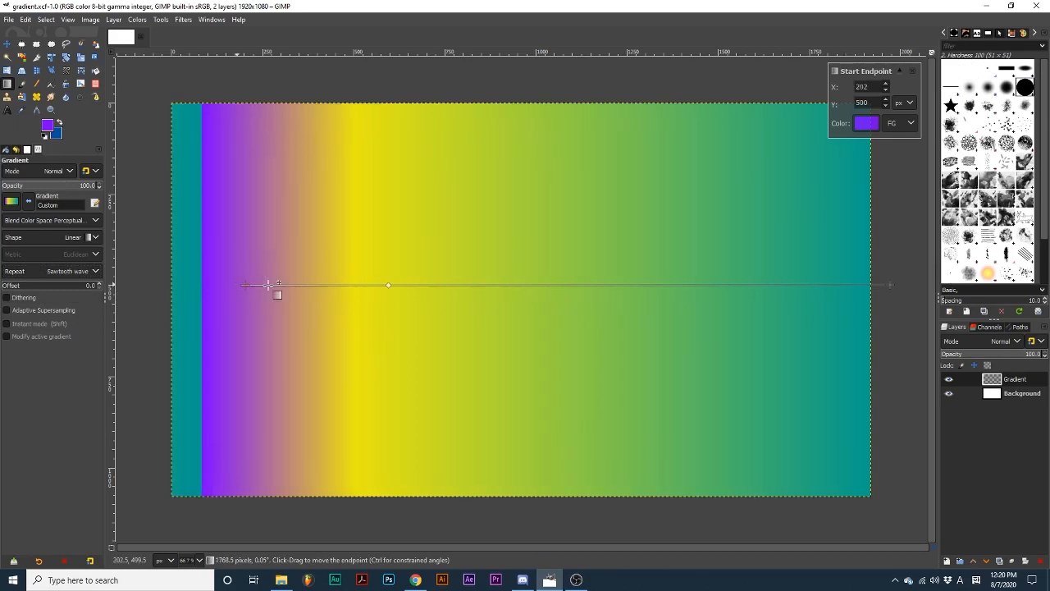
pyautogui.moveTo(271, 285); pyautogui.dragTo(866, 285)
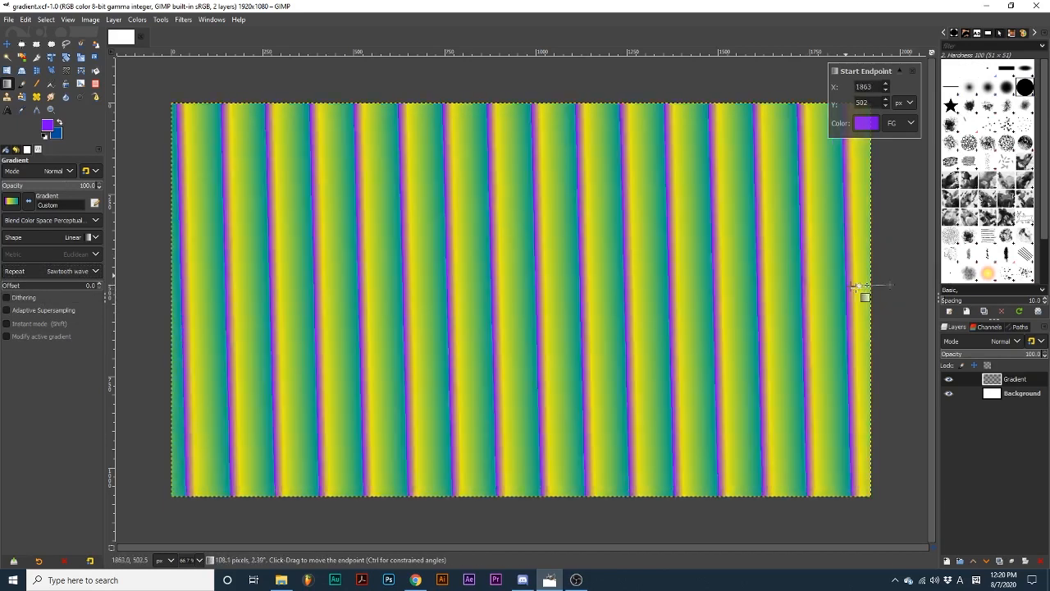
pyautogui.moveTo(865, 298); pyautogui.dragTo(878, 285)
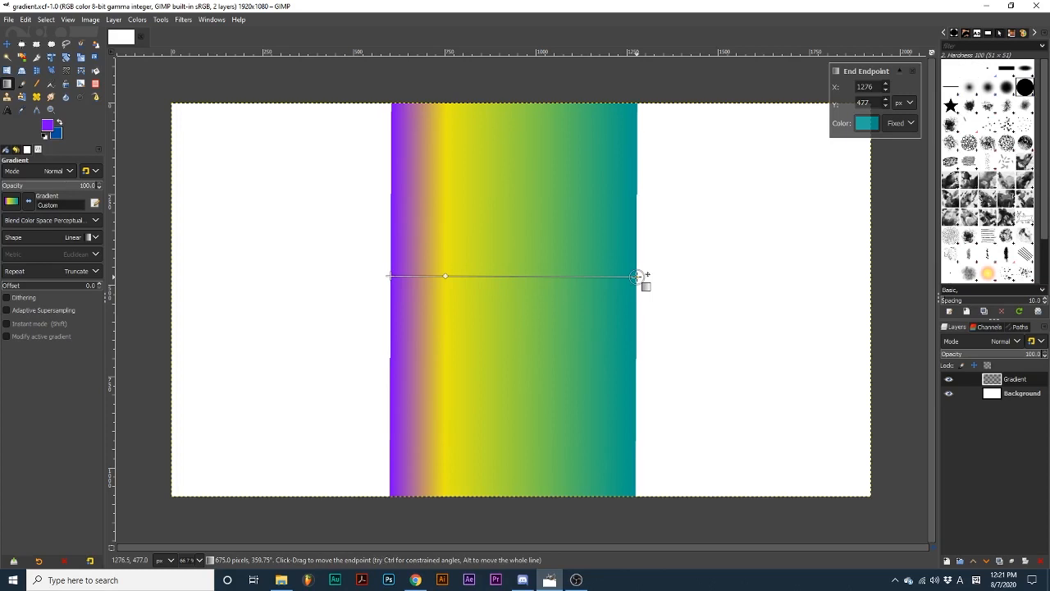
pyautogui.moveTo(762, 366)
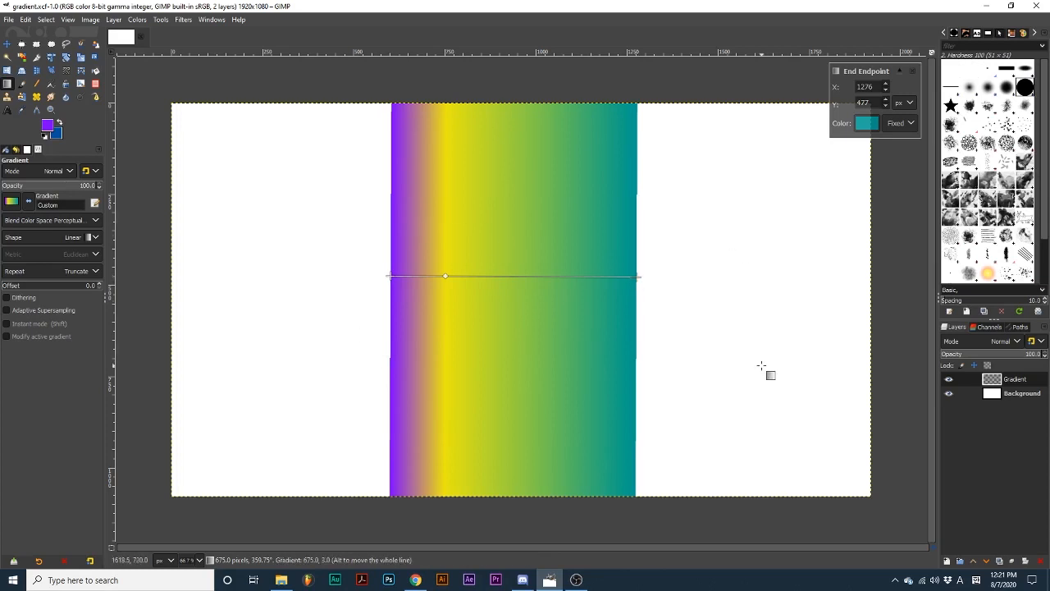
pyautogui.moveTo(813, 339)
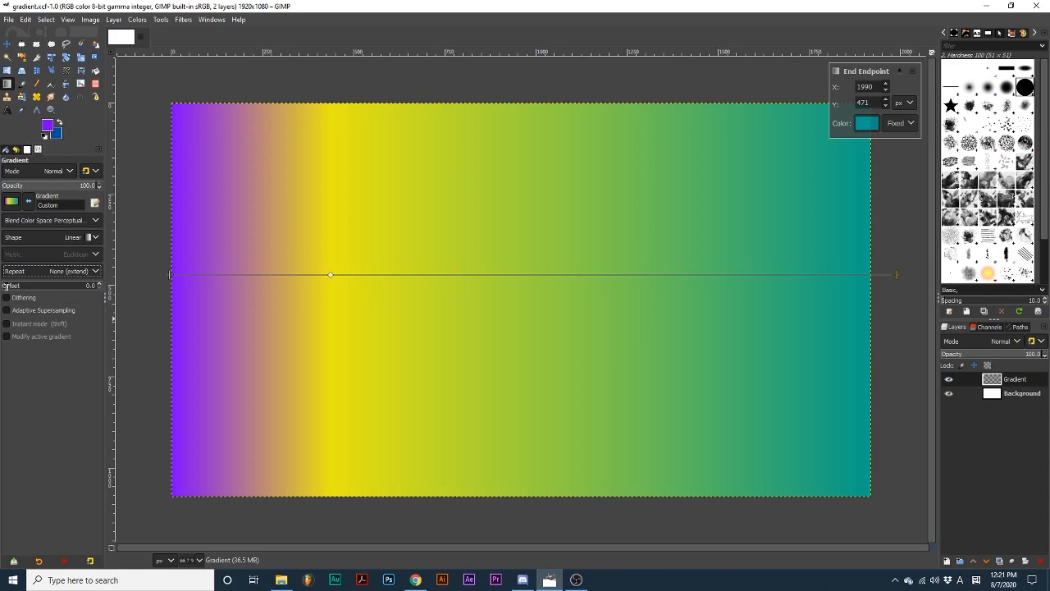
pyautogui.moveTo(8, 284)
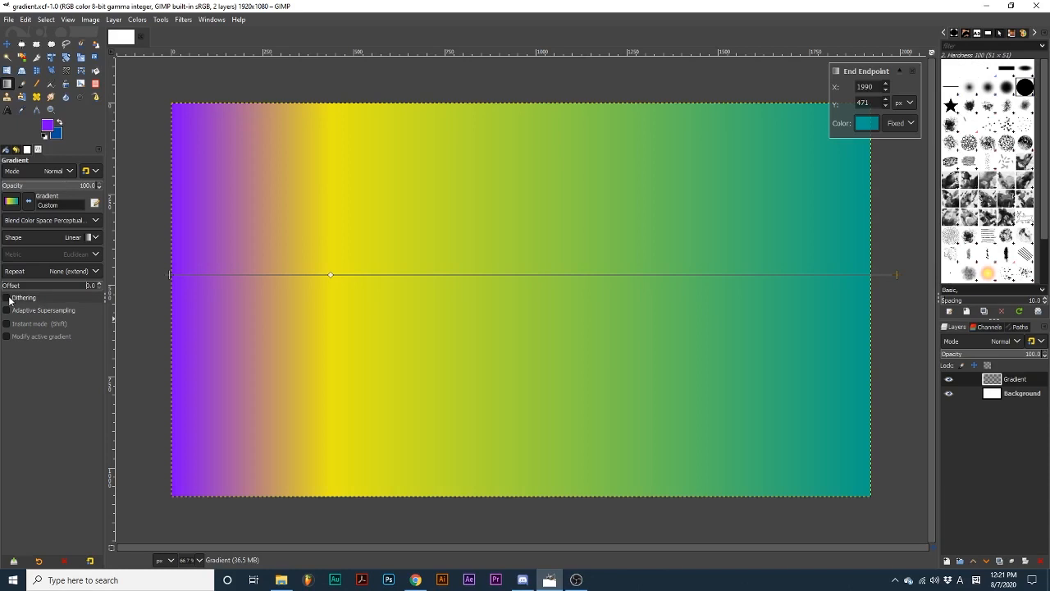
# - Toggle Dithering and enable Adaptive Supersampling for the gradient
pyautogui.click(7, 298)
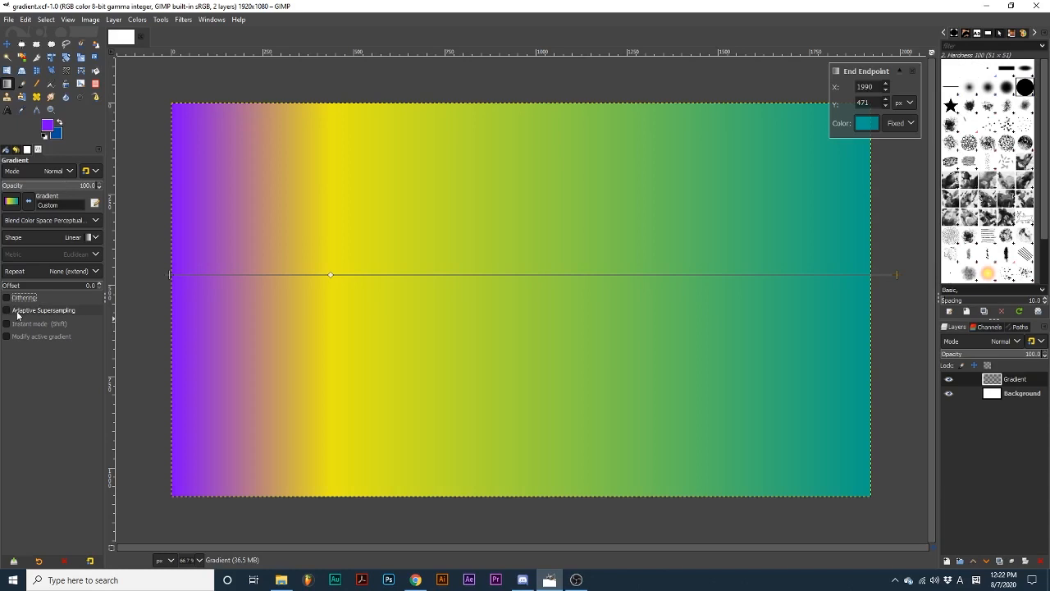
pyautogui.click(7, 310)
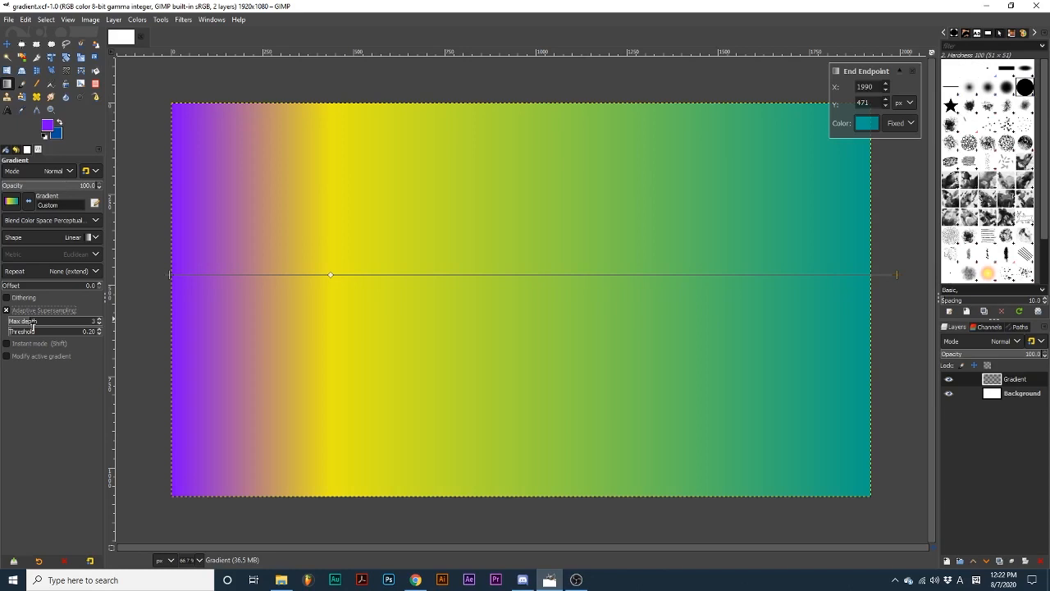
pyautogui.moveTo(56, 364)
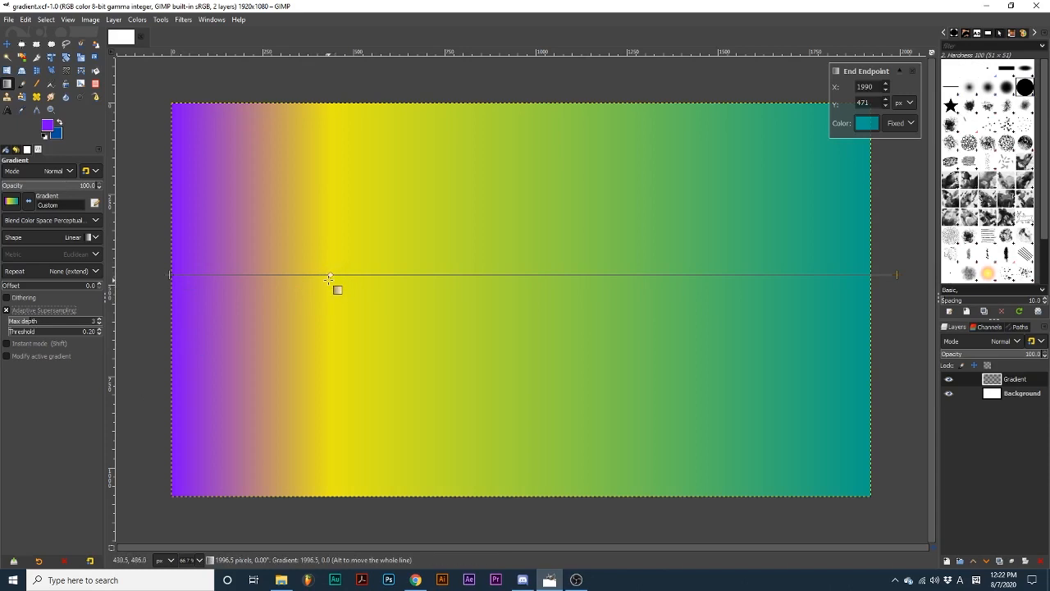
pyautogui.moveTo(331, 282)
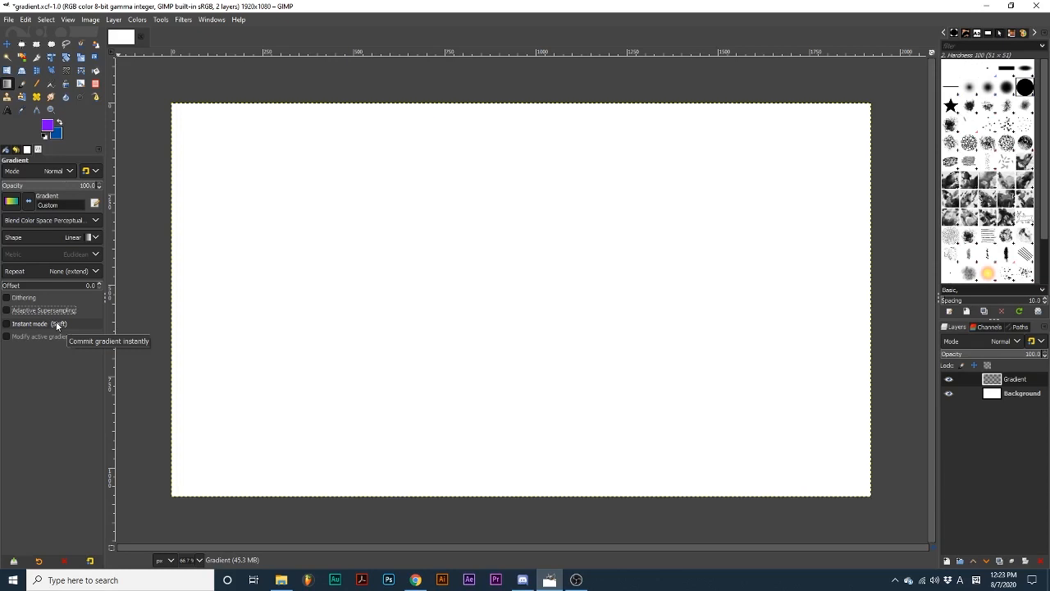
pyautogui.moveTo(137, 295)
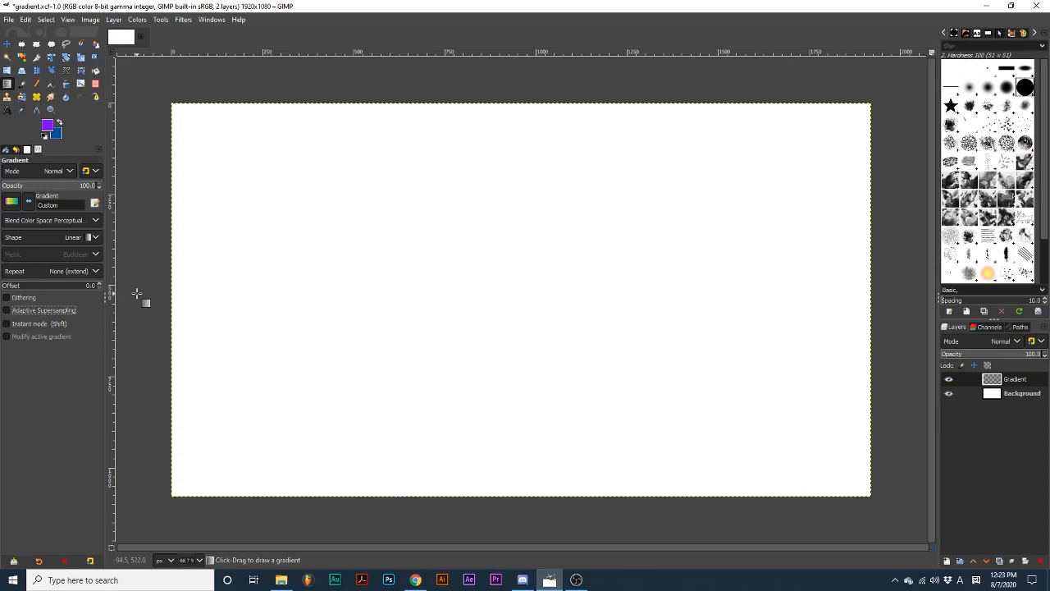
# - Drag a gradient across the full width of the canvas
pyautogui.moveTo(154, 282); pyautogui.dragTo(892, 268)
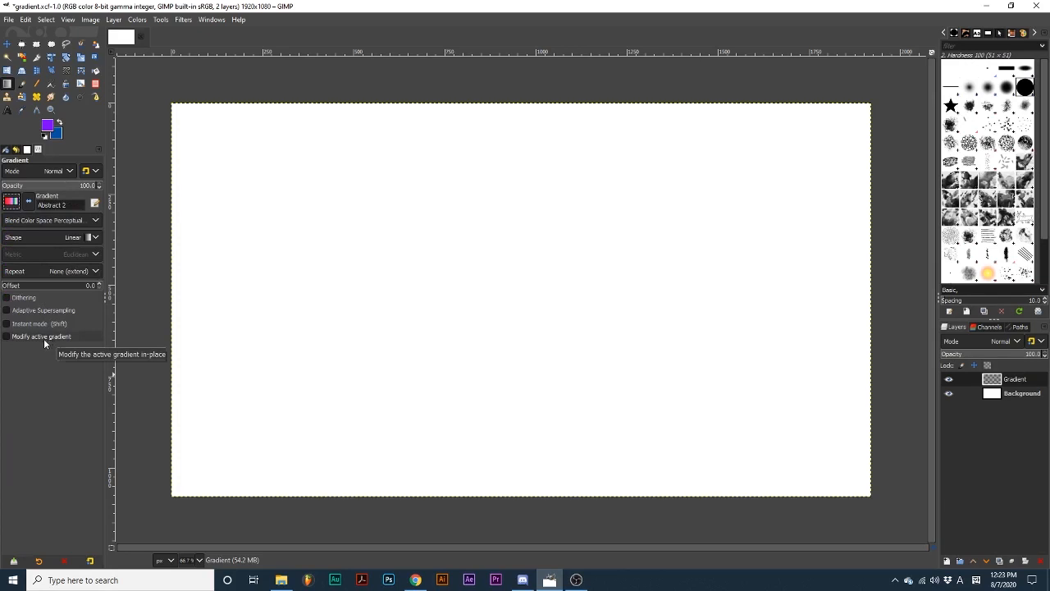
# - Enable Modify active gradient, draw the Abstract 2 gradient, and move its start past the left edge
pyautogui.click(7, 337)
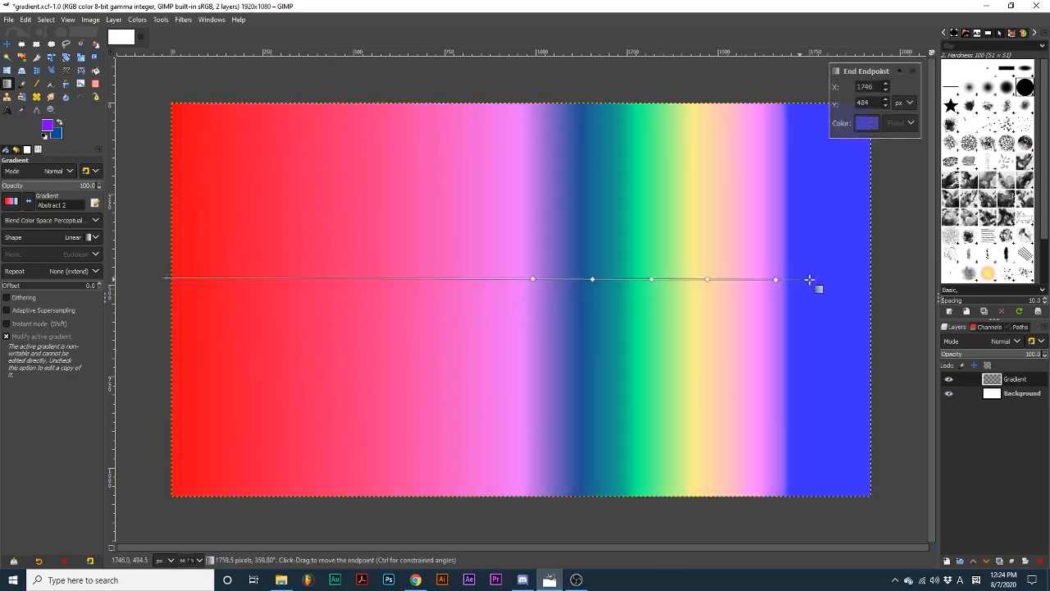
pyautogui.moveTo(809, 279); pyautogui.dragTo(825, 275)
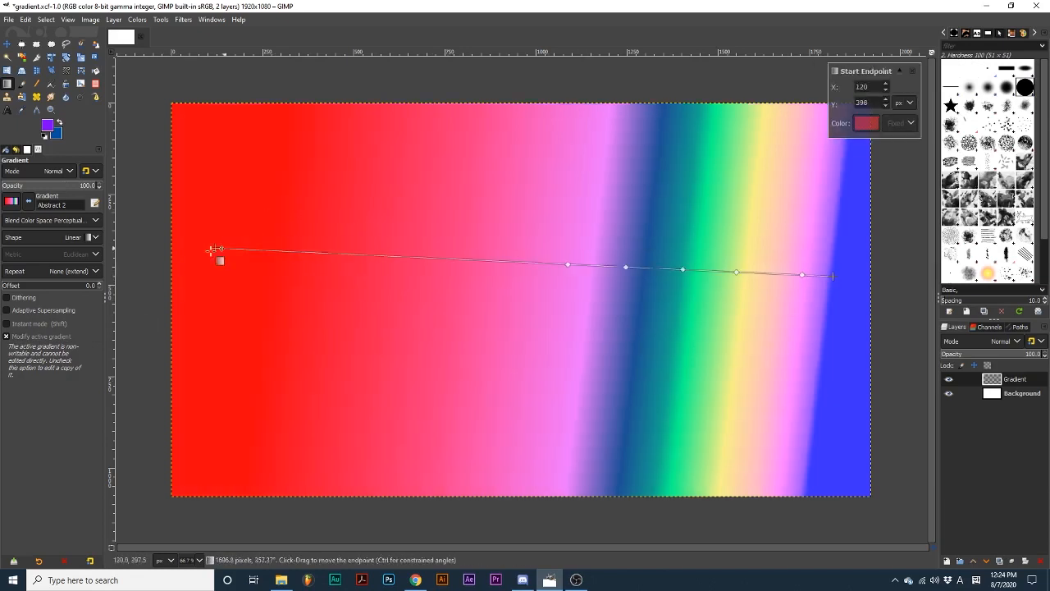
pyautogui.moveTo(215, 249); pyautogui.dragTo(162, 310)
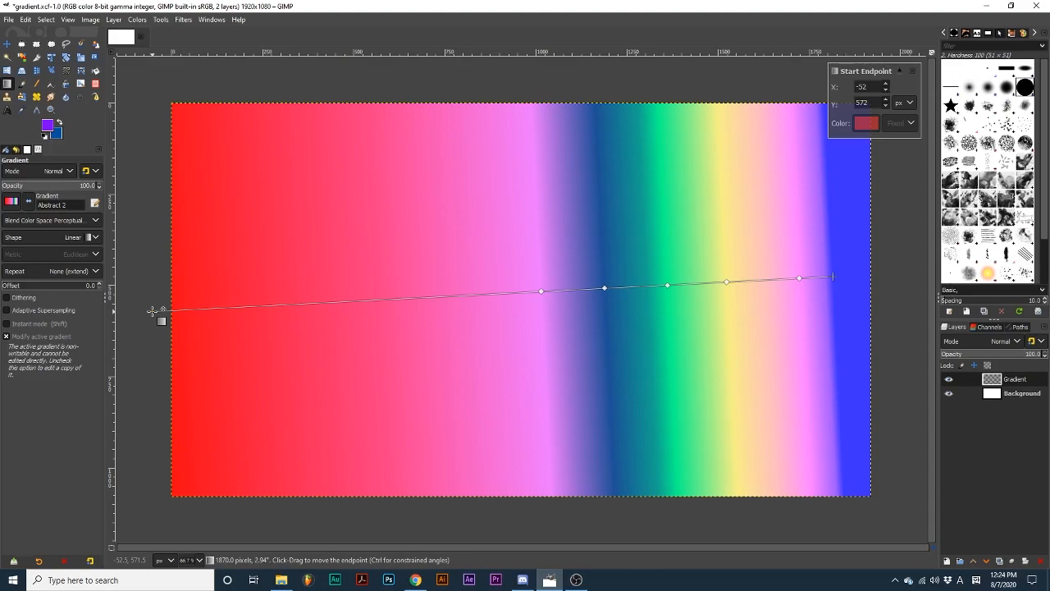